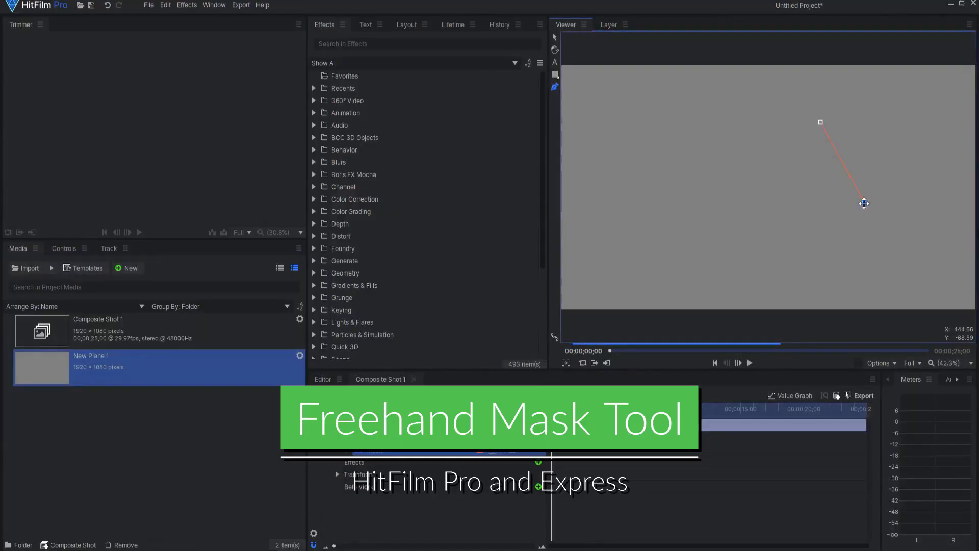
# Close the five-point freehand polygon mask on New Plane 1, clipping the grey plane
pyautogui.click(753, 92)
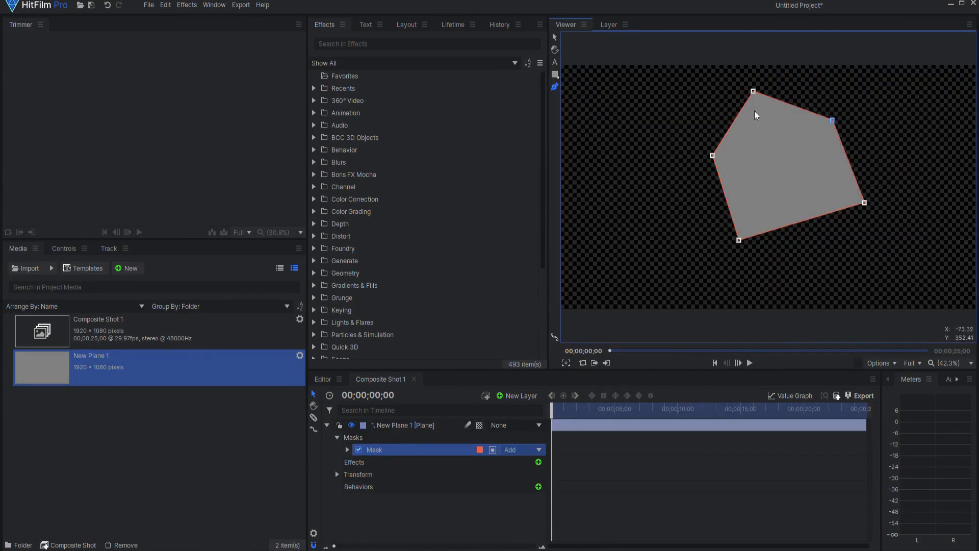
# Untick Closed on a mask point so the path opens and the full grey plane shows
pyautogui.rightClick(753, 92)
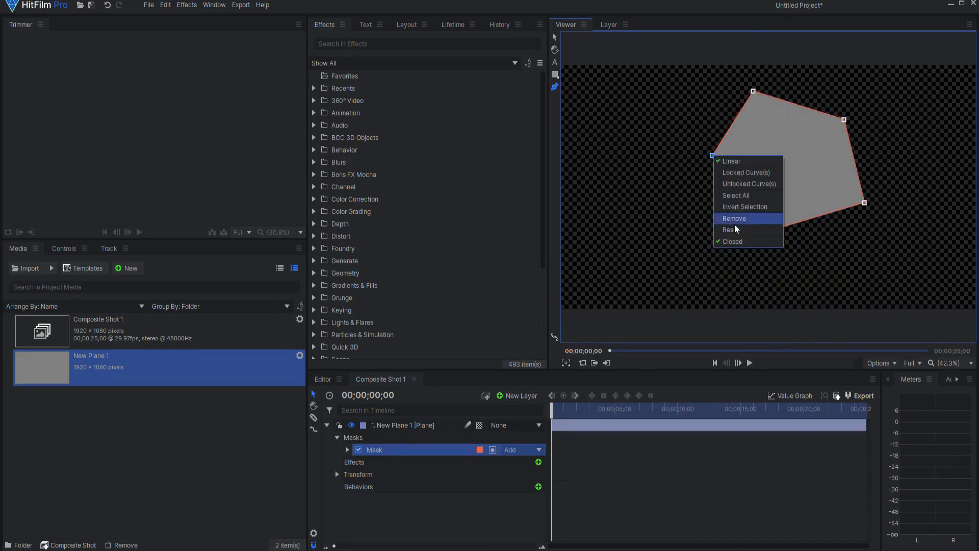
pyautogui.click(733, 218)
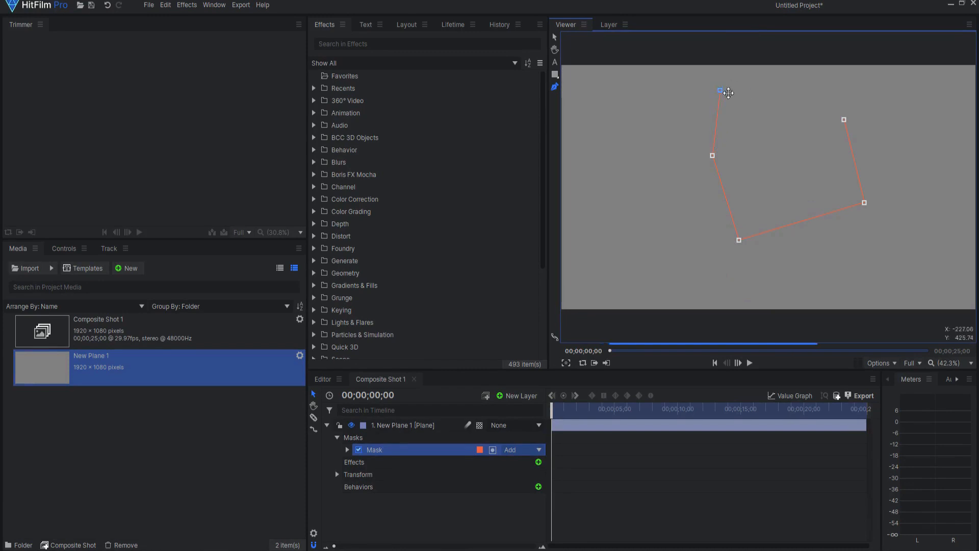